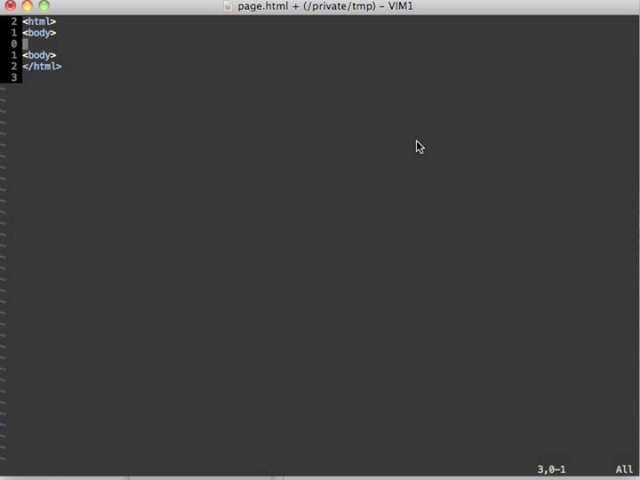
# - Insert a div containing Hello World inside the body and leave insert mode
pyautogui.write('div')
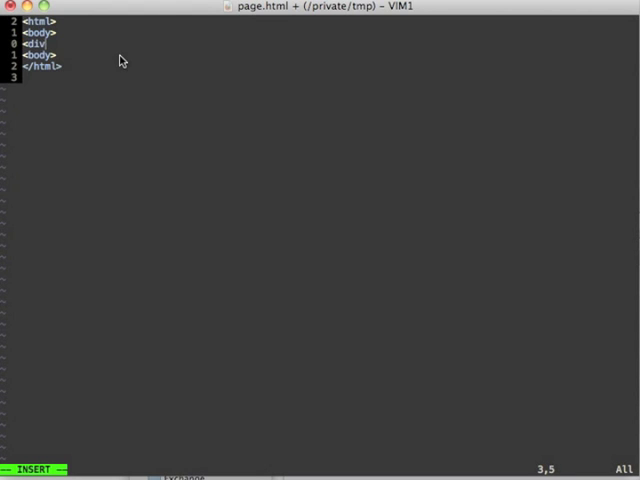
pyautogui.write('Hello World')
pyautogui.write('</div>')
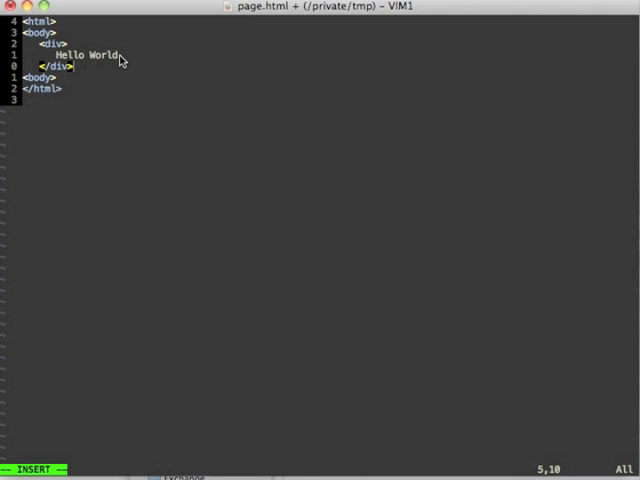
pyautogui.press('Escape')
pyautogui.write(':UltiSnipsEdit')
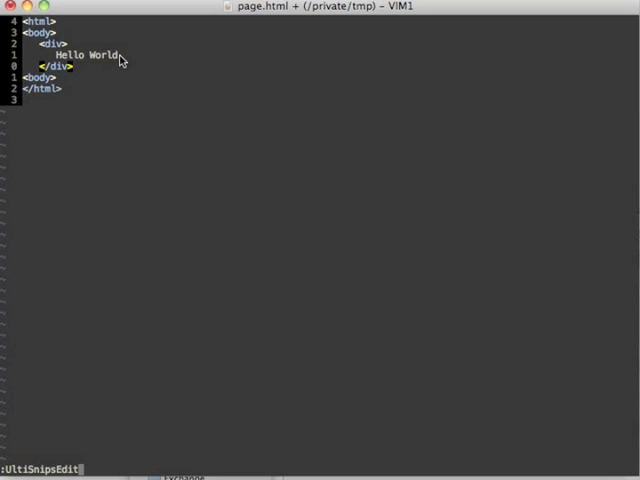
# - In html.snippets define a 't' snippet described 'A simple HTML tag' holding the Hello World div
pyautogui.press('Return')
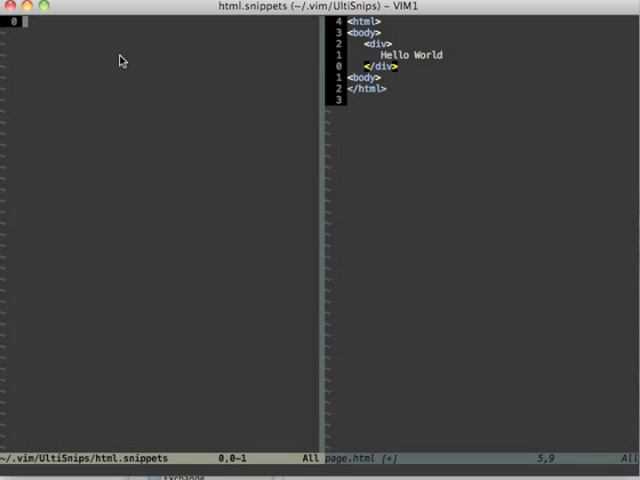
pyautogui.moveTo(126, 276)
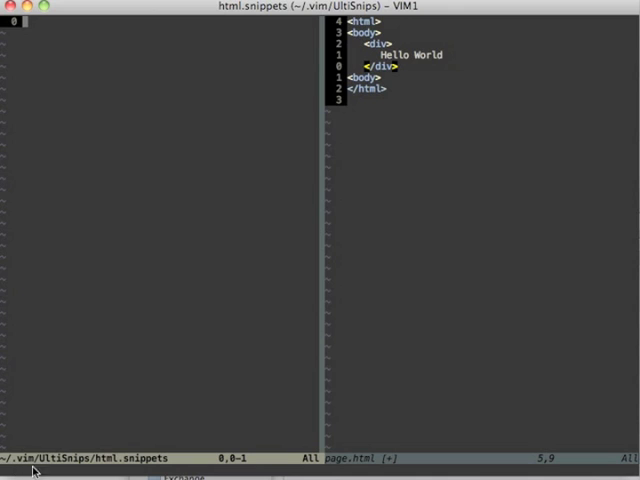
pyautogui.moveTo(90, 472)
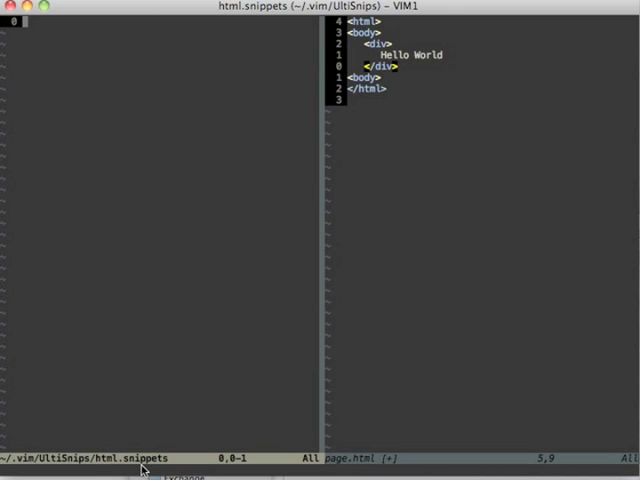
pyautogui.moveTo(148, 470)
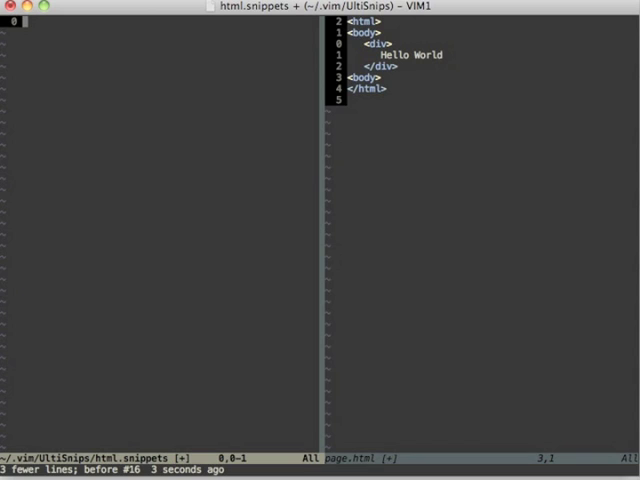
pyautogui.write('snippet Tab_trigger "Description" !b')
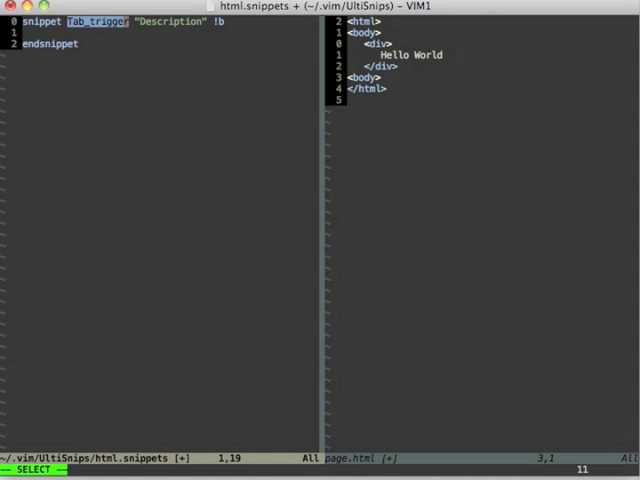
pyautogui.write('t t "A simple " !b')
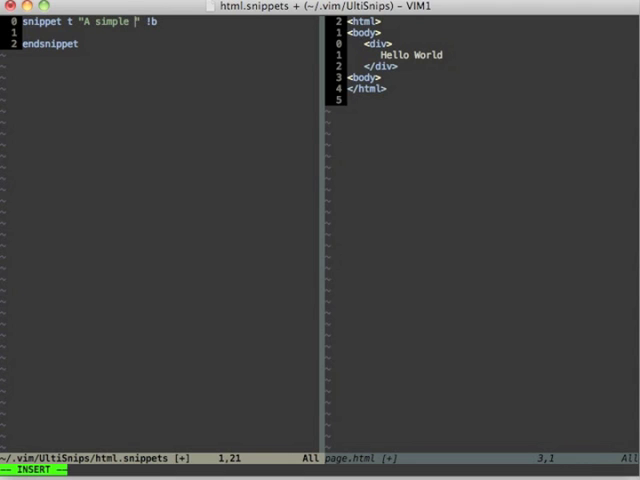
pyautogui.write('HTML tag')
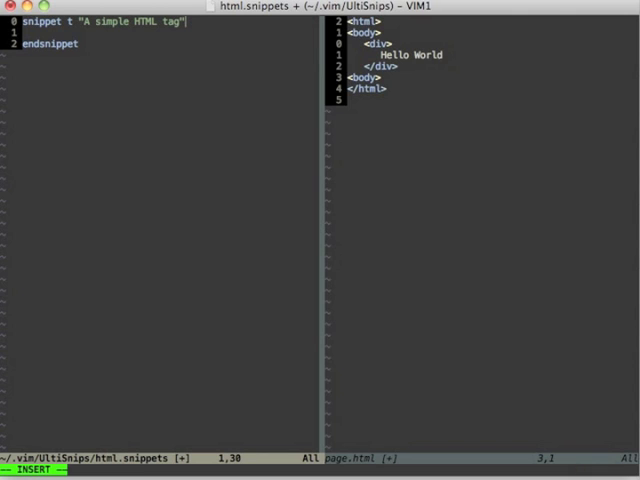
pyautogui.press('Return')
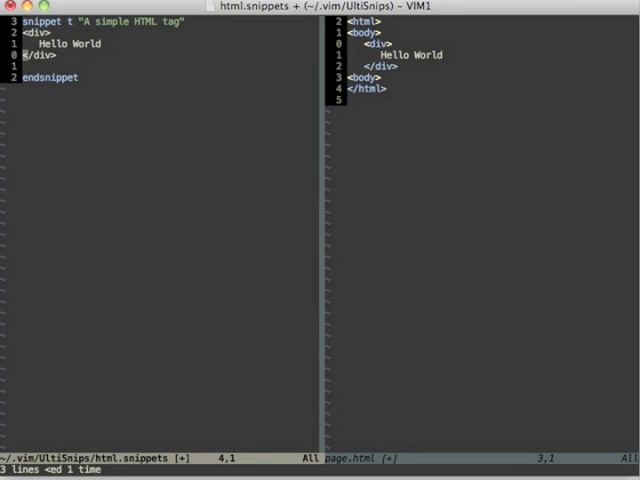
# - In page.html expand the t snippet to insert a second Hello World tag block
pyautogui.press('dd')
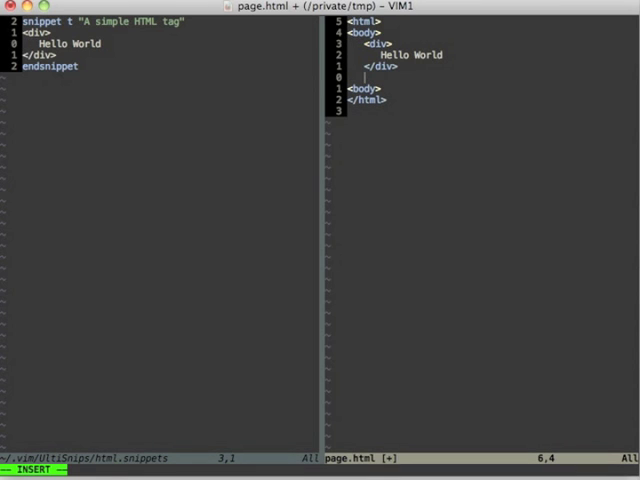
pyautogui.write('t')
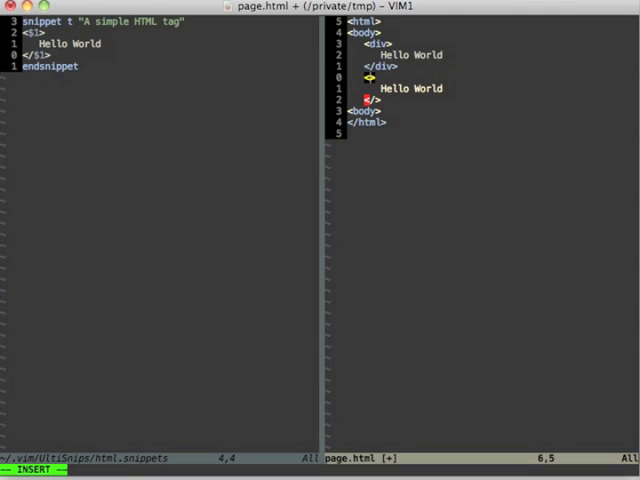
pyautogui.moveTo(370, 90)
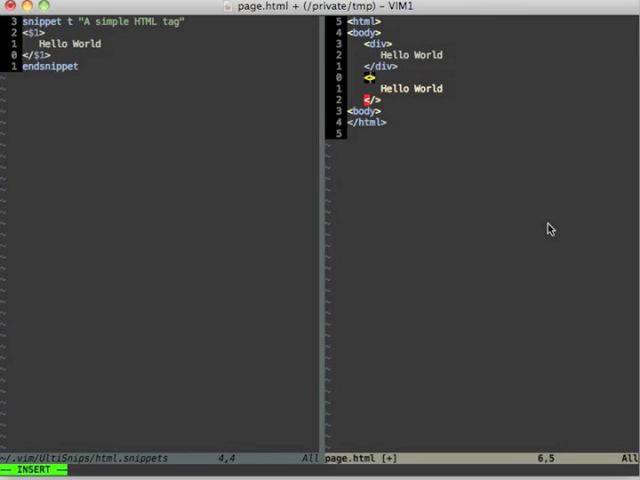
# - Change the expanded block's opening tag from div to small
pyautogui.write('small')
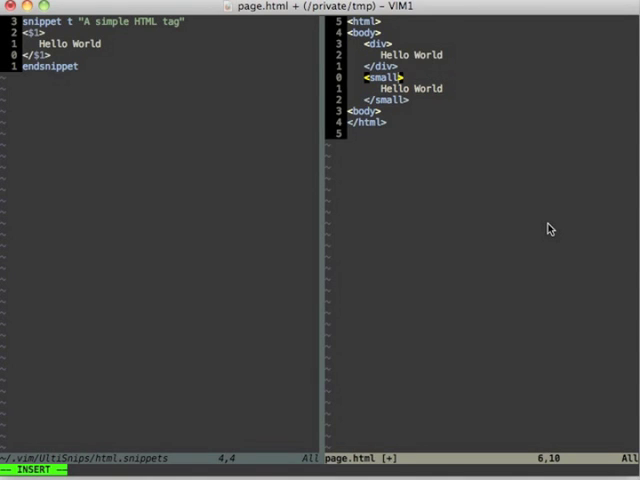
pyautogui.moveTo(402, 112)
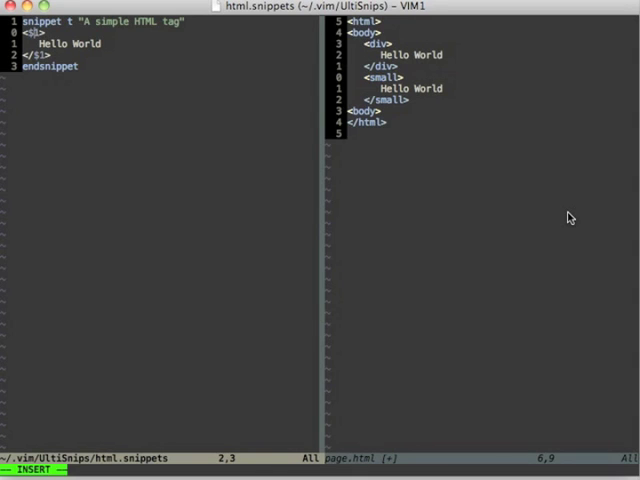
# - Wrap the snippet's tag name as the placeholder ${1:div}
pyautogui.write('{1:')
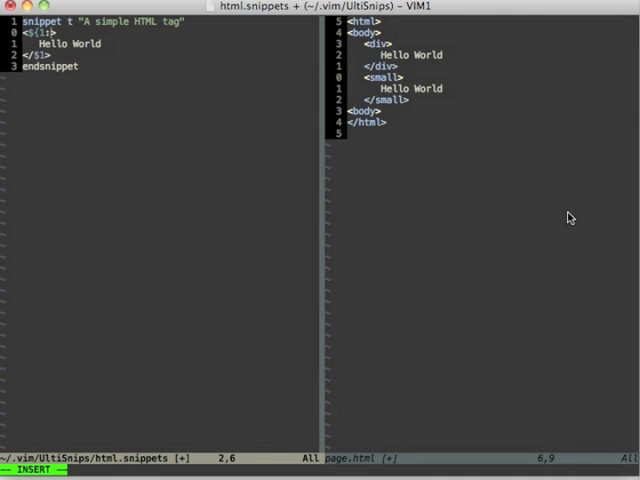
pyautogui.write('div')
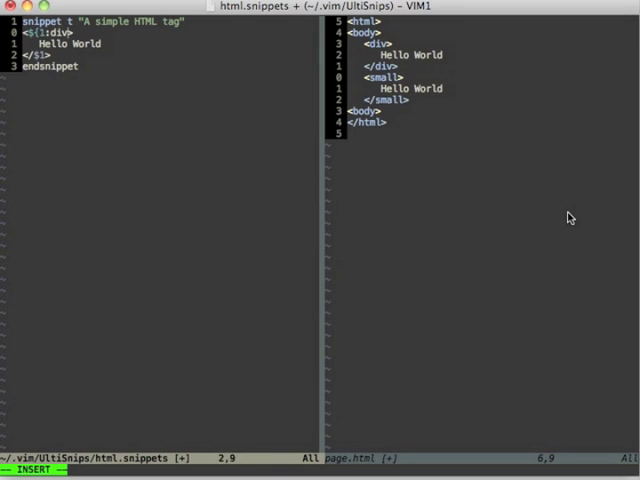
pyautogui.write('}')
pyautogui.write('Hello')
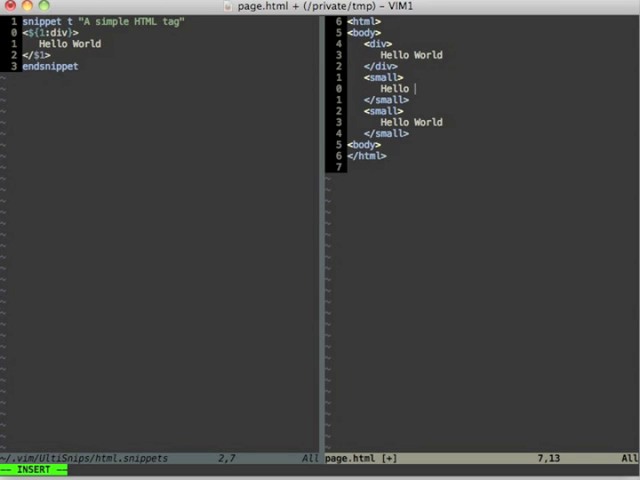
# - Change the small block's text to Hello tagalicous, then expand t into another div block
pyautogui.write('tagalicous')
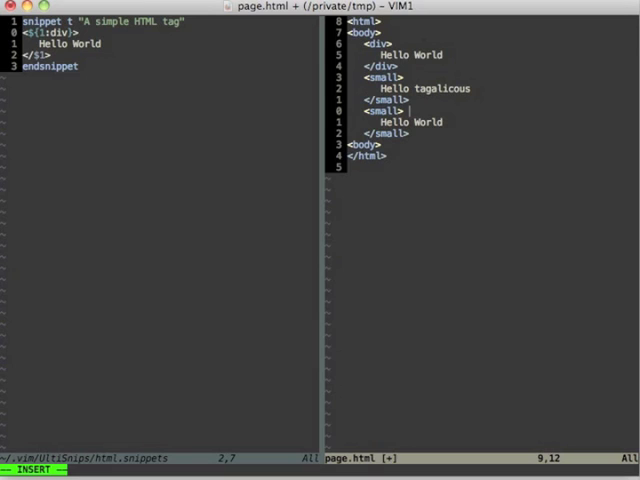
pyautogui.write('t')
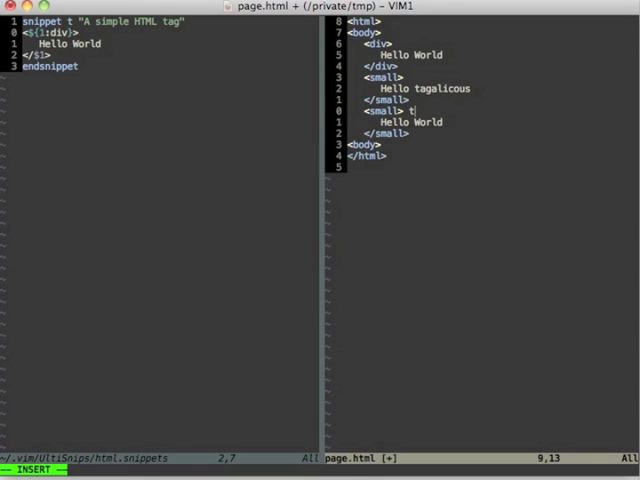
pyautogui.press('Tab')
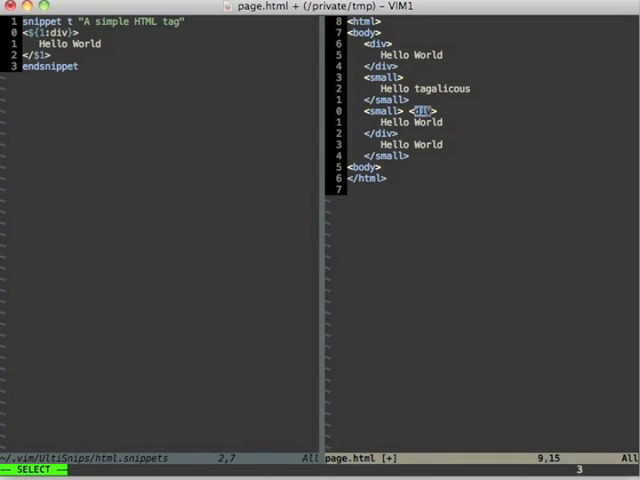
pyautogui.moveTo(448, 292)
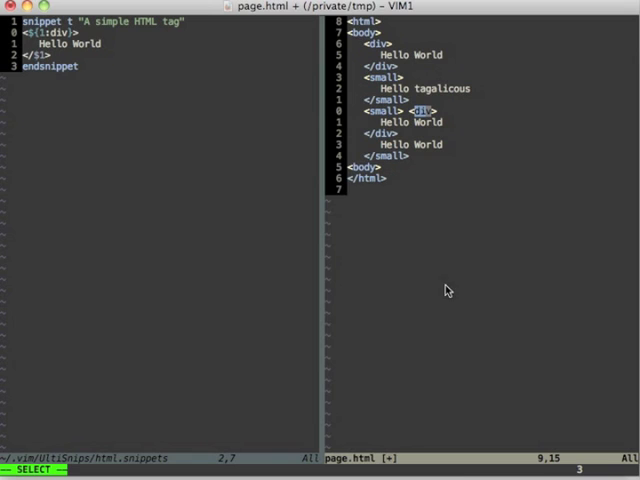
pyautogui.moveTo(372, 296)
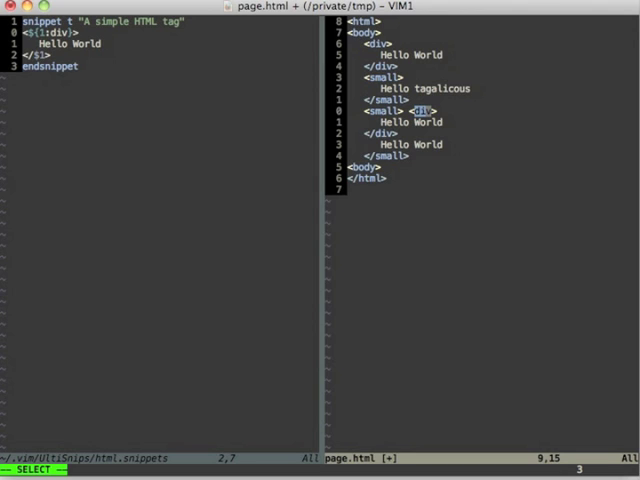
# - Add the b option to the t snippet header, save, and expand t into a new div block
pyautogui.press('d')
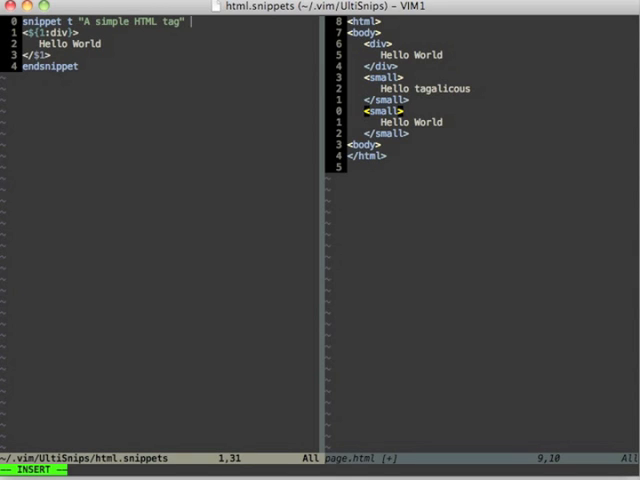
pyautogui.write('b')
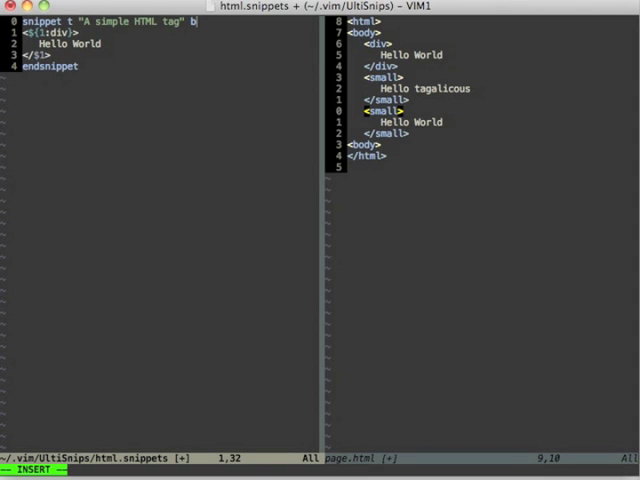
pyautogui.press('BackSpace')
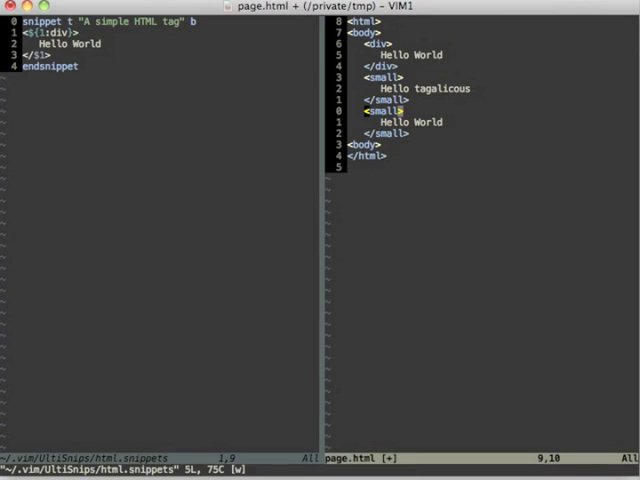
pyautogui.write('t')
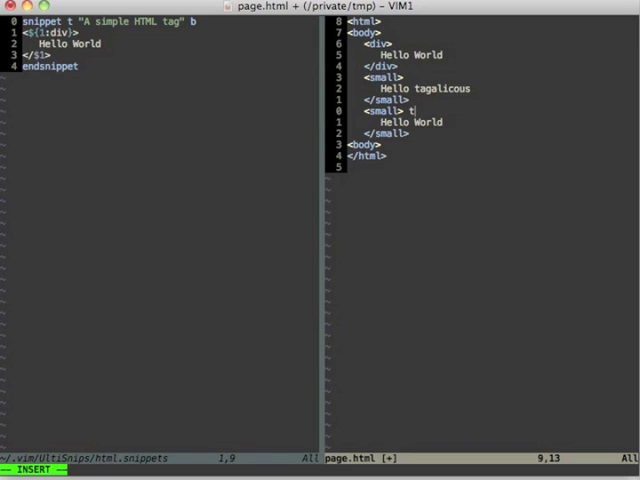
pyautogui.press('ctrl+n')
pyautogui.write(':help')
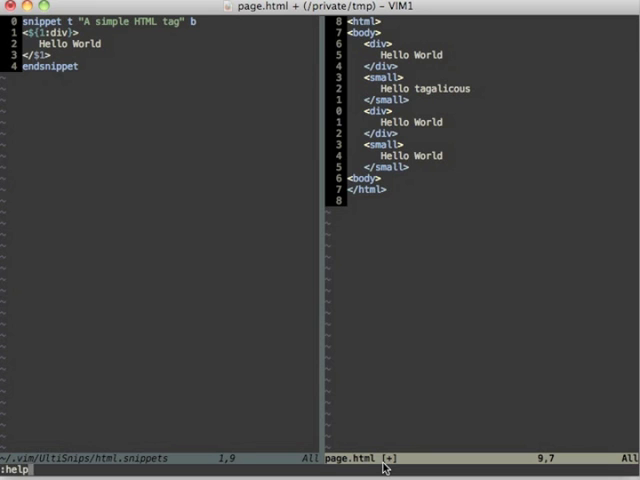
# - Expand t with div id="myId", showing the closing tag wrongly repeating the id
pyautogui.write('UltiSnips')
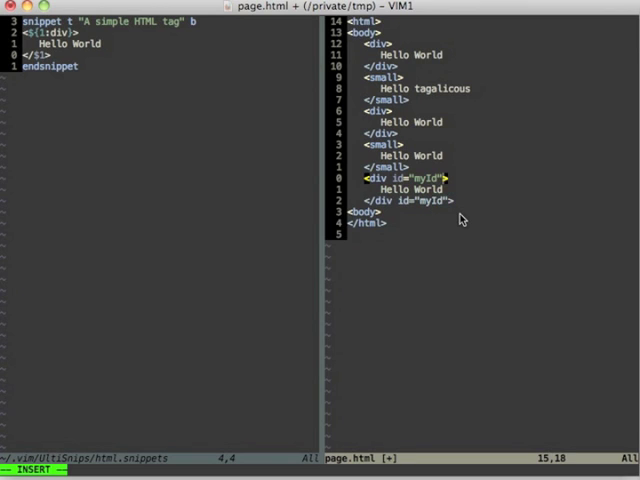
pyautogui.moveTo(400, 212)
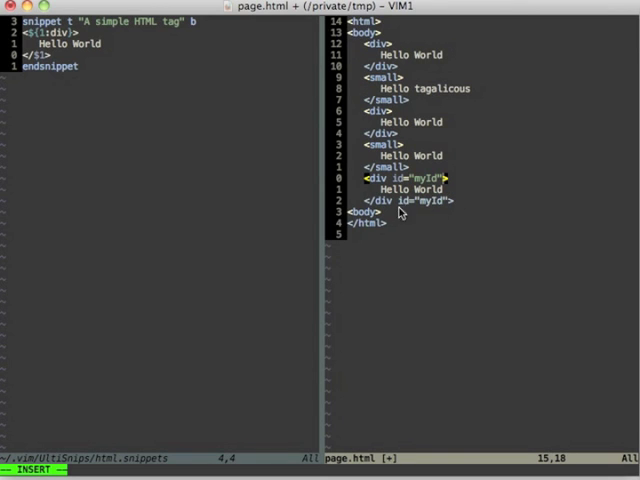
pyautogui.moveTo(424, 214)
pyautogui.write('{1/(\\w+).*/')
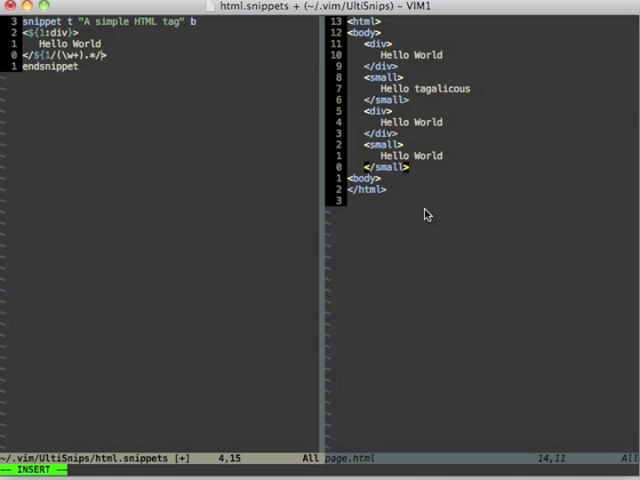
# - Rewrite the snippet's closing tag as </${1/(\w+).*/$1/}> so it keeps only the tag name
pyautogui.write('$1/')
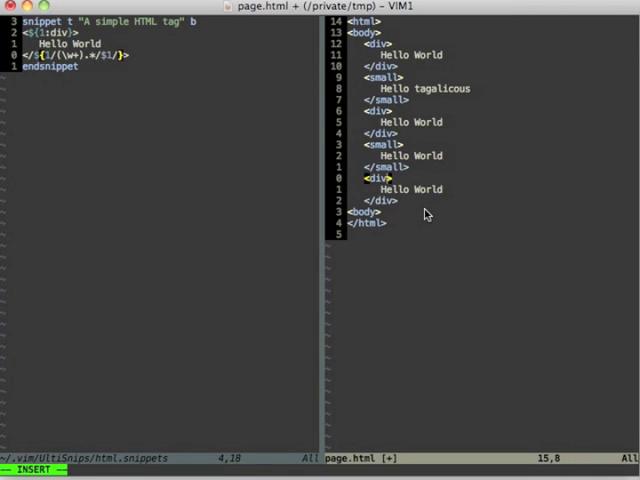
# - Give the new tag id="myName" while its closing tag stays a plain </div>
pyautogui.write('id="myNa')
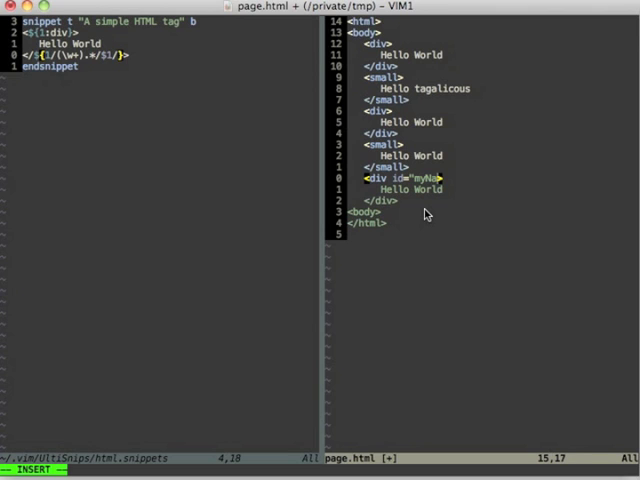
pyautogui.write('me')
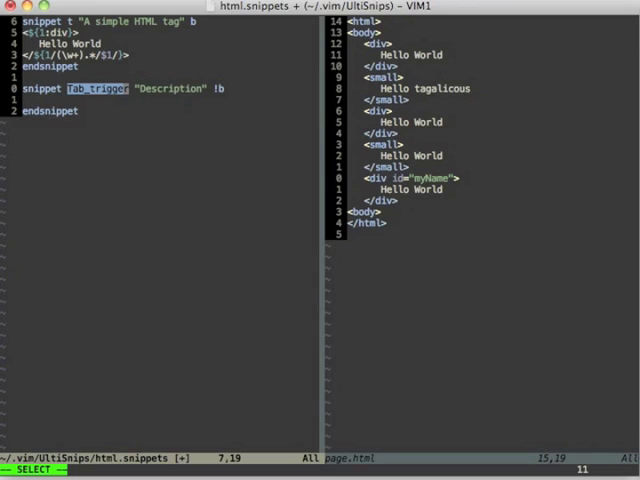
# - Name the new snippet todo with description "This is a TODO reminder"
pyautogui.write('todo')
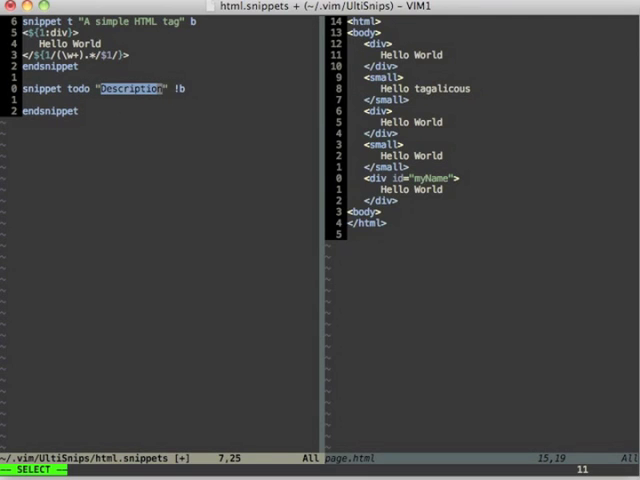
pyautogui.write('T')
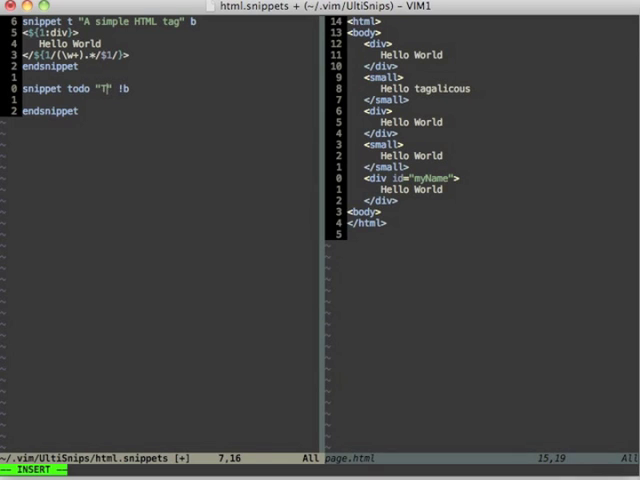
pyautogui.write('his is a TODO')
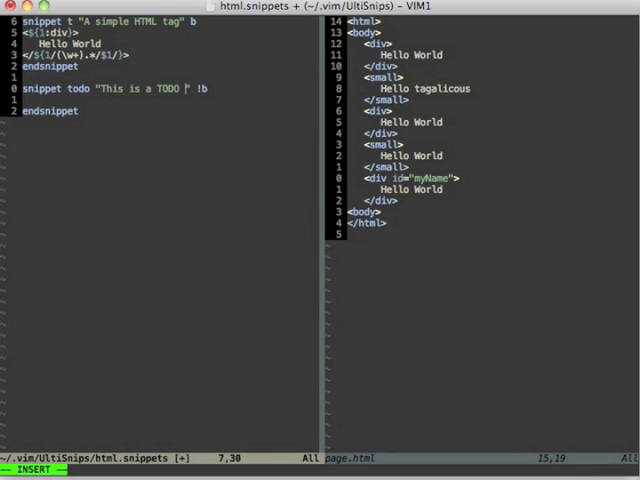
pyautogui.write('reminder')
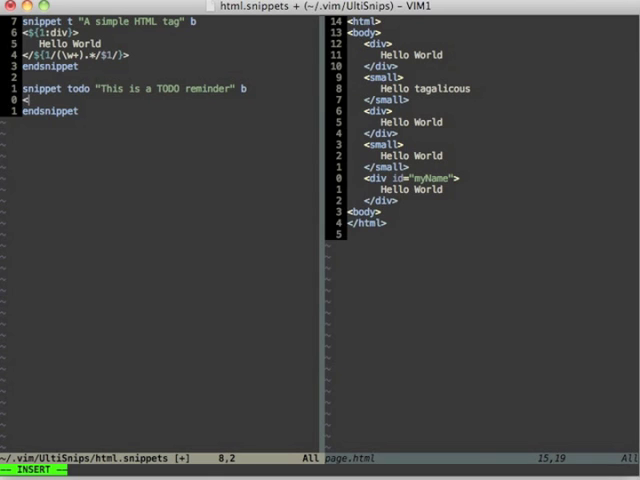
# - Write the snippet body <!-- TODO: ${1:desc} as a comment with a desc placeholder
pyautogui.write('<!--')
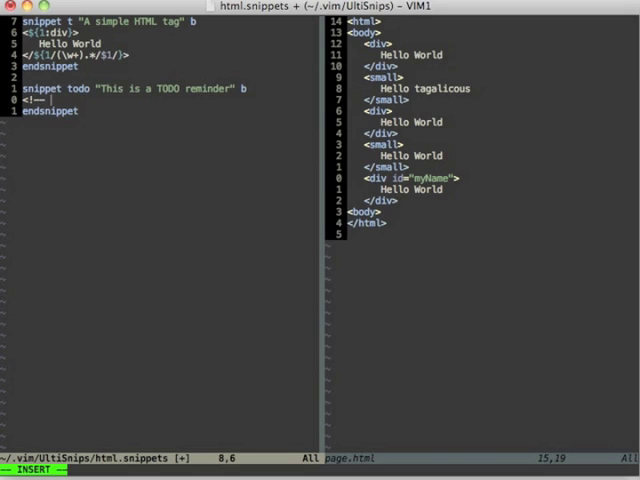
pyautogui.write('TODO')
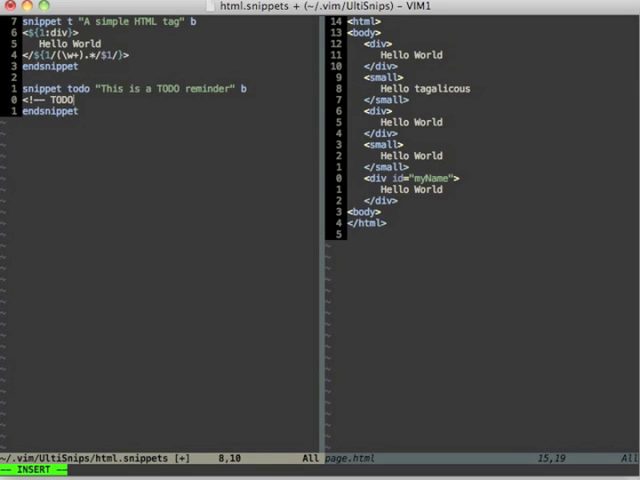
pyautogui.write(':')
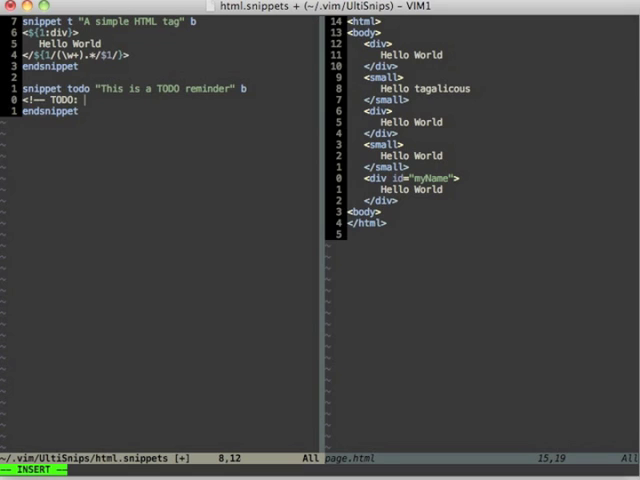
pyautogui.write('${1:')
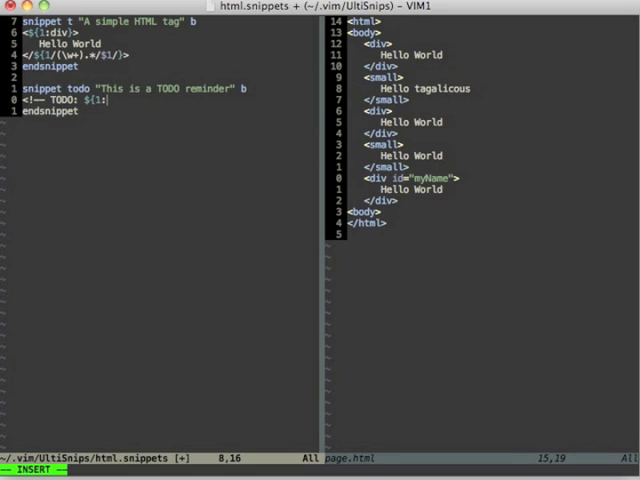
pyautogui.write('desc} `')
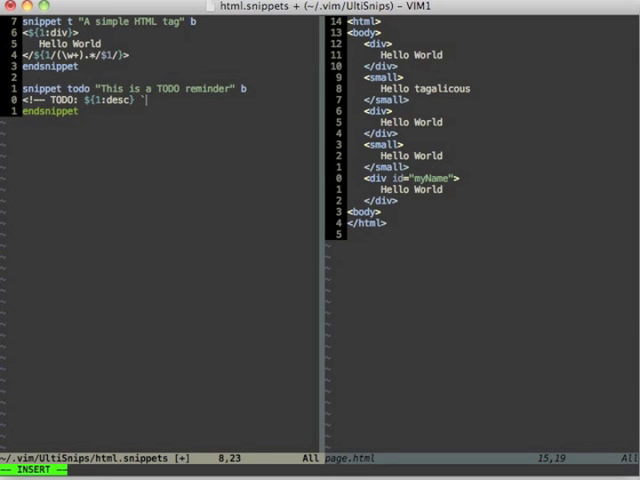
# - Append a VimScript `!v strftime("%c")` timestamp interpolation to the todo snippet body
pyautogui.write('!')
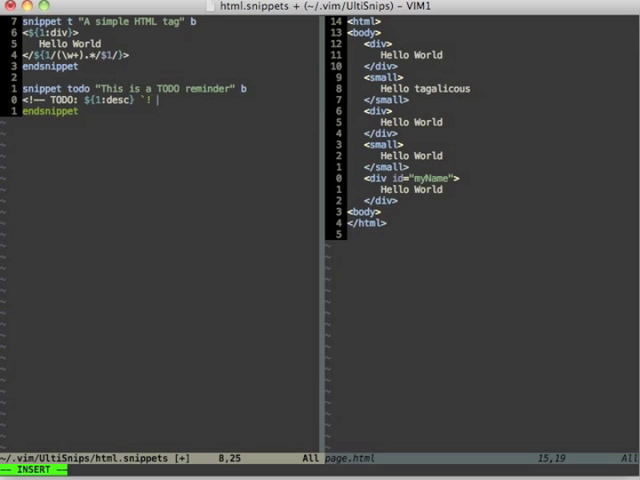
pyautogui.write('v')
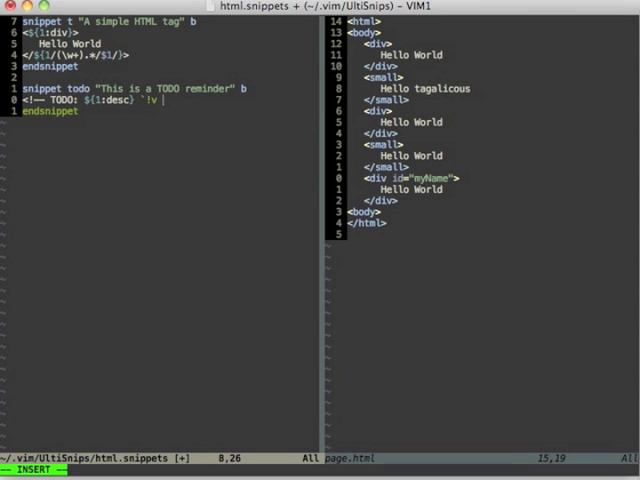
pyautogui.write('st')
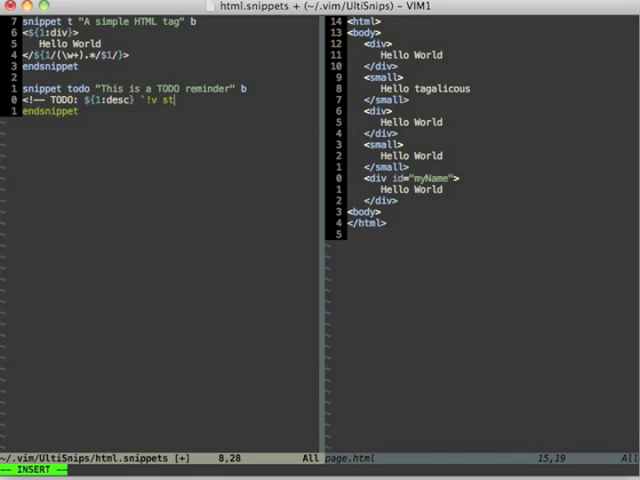
pyautogui.write('r')
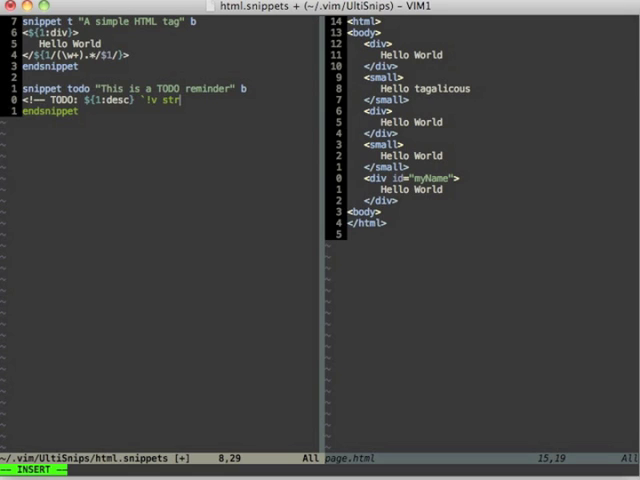
pyautogui.write('f')
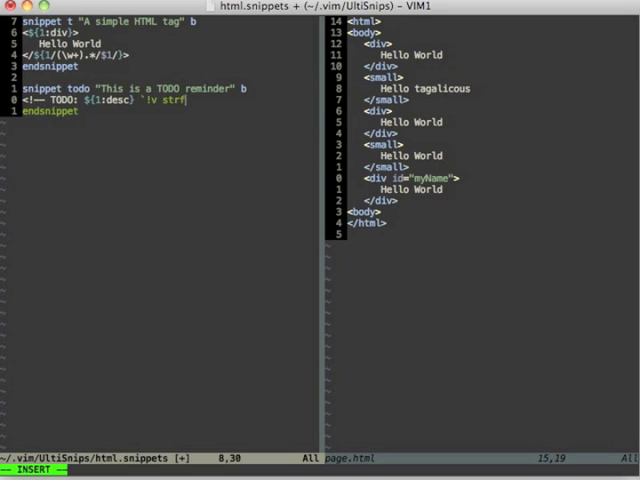
pyautogui.write('ime(')
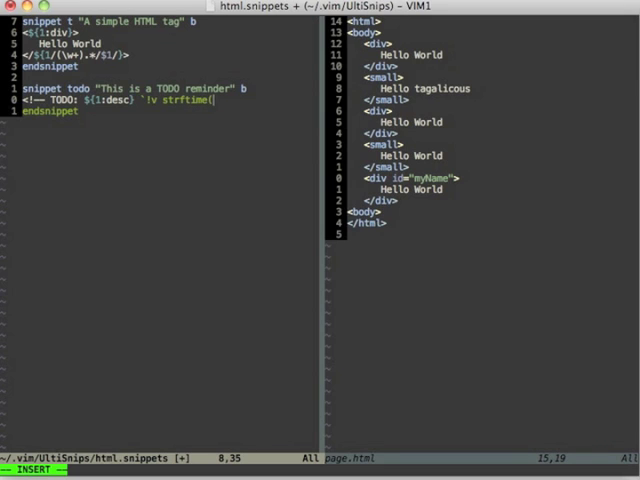
pyautogui.write('"%c")')
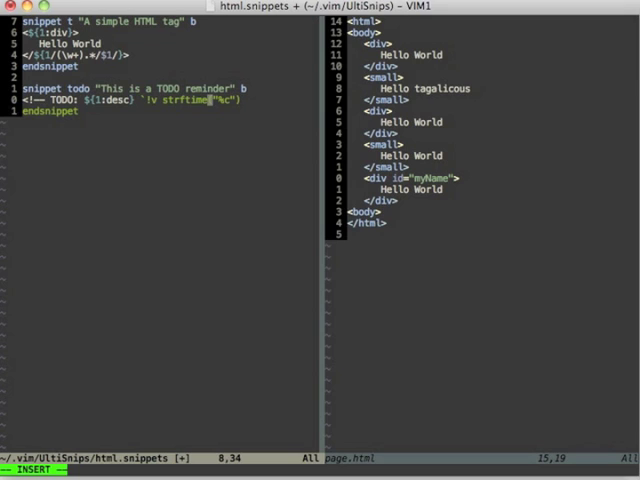
pyautogui.write('("%c")')
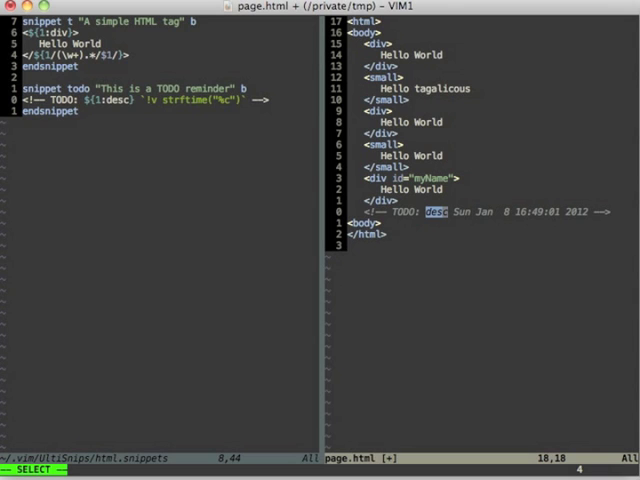
# - Fill the expanded todo comment's desc placeholder in page.html with FINISH
pyautogui.write('FINISJ')
pyautogui.click(170, 100)
pyautogui.write('`')
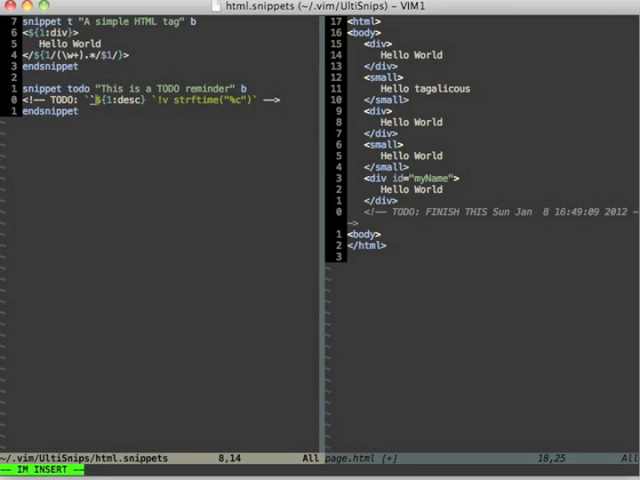
# - Correct the comment to FINISH THIS and add a shell `echo $USER` before desc in the snippet
pyautogui.press('BackSpace')
pyautogui.write('echo ')
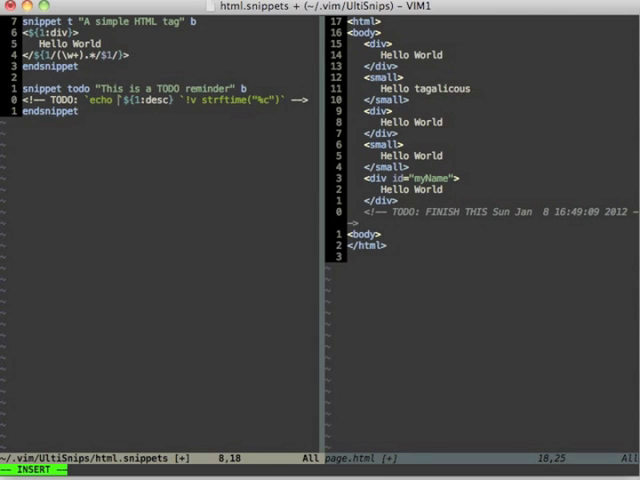
pyautogui.write('$USER`')
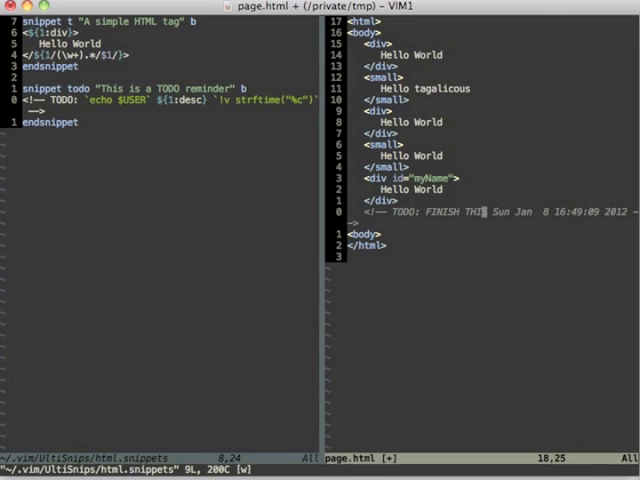
# - Expand todo in page.html again, now showing the username, desc and timestamp
pyautogui.write('todo')
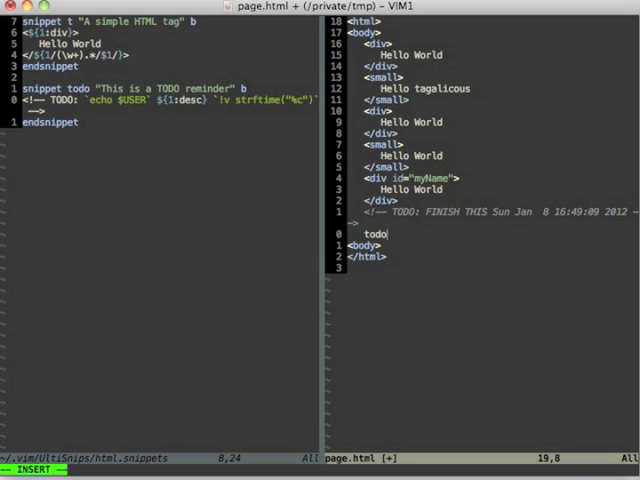
pyautogui.press('Tab')
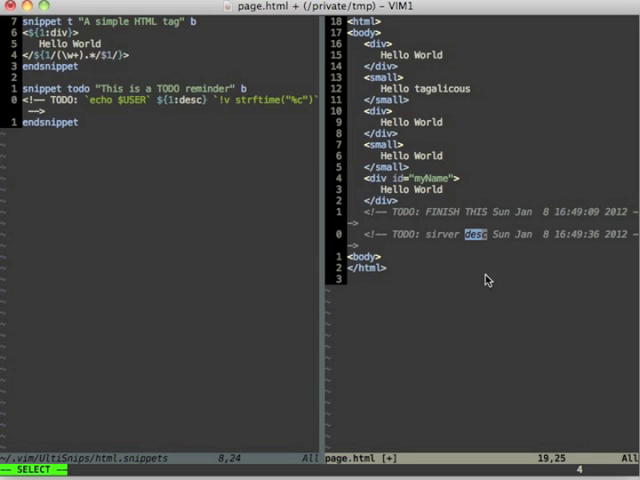
pyautogui.moveTo(440, 246)
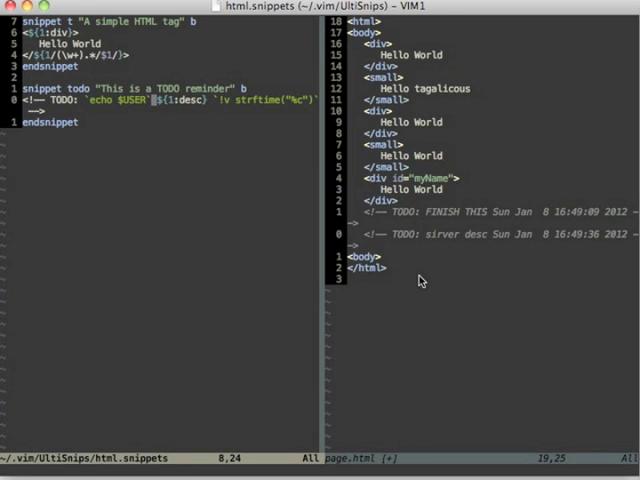
pyautogui.press('Left')
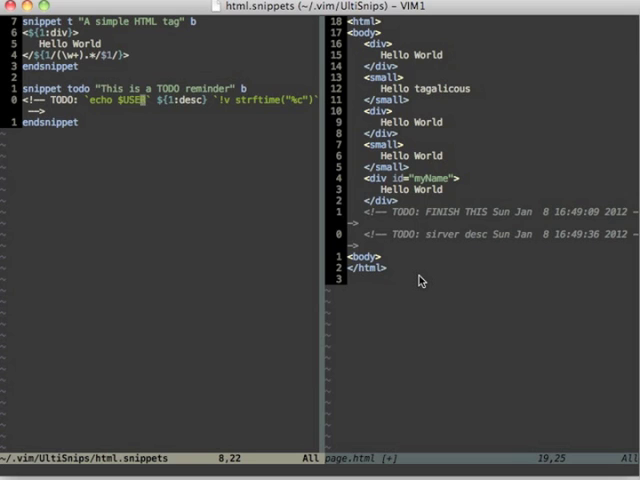